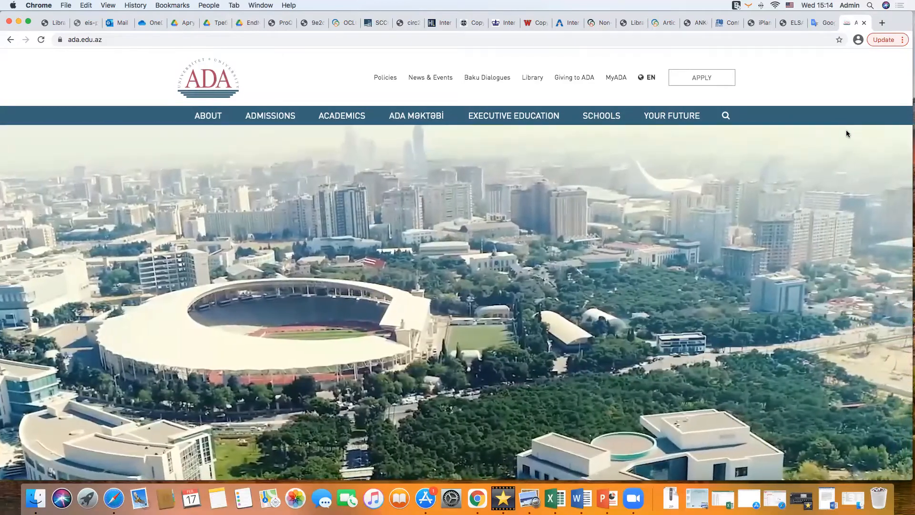
pyautogui.moveTo(532, 77)
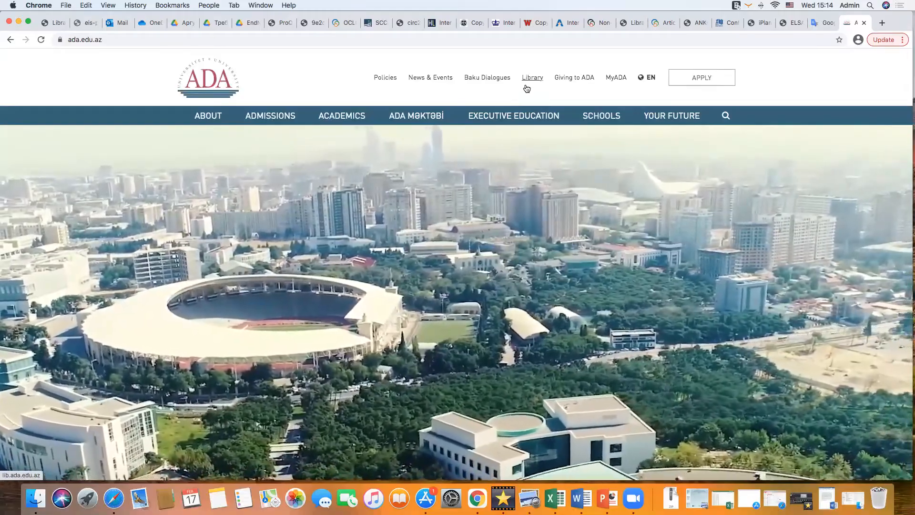
# Follow the Library link on ada.edu.az to the ADA library homepage
pyautogui.click(531, 77)
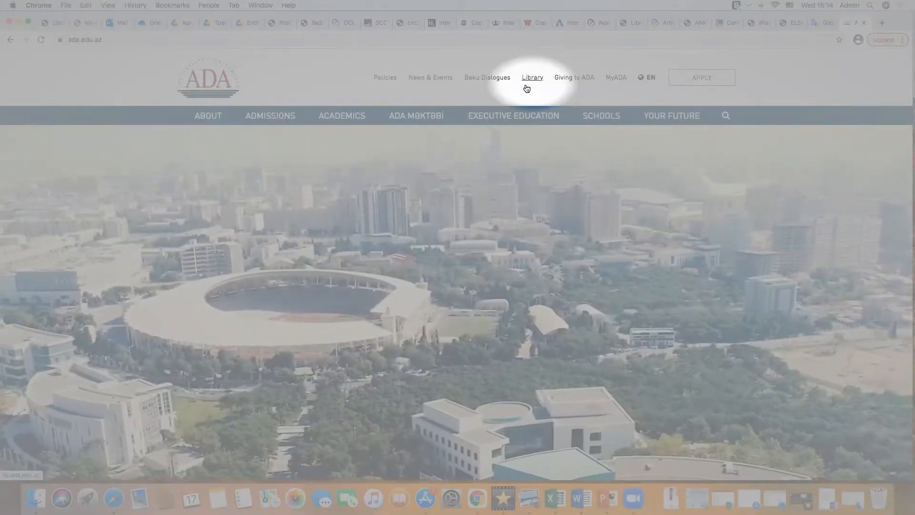
pyautogui.click(531, 77)
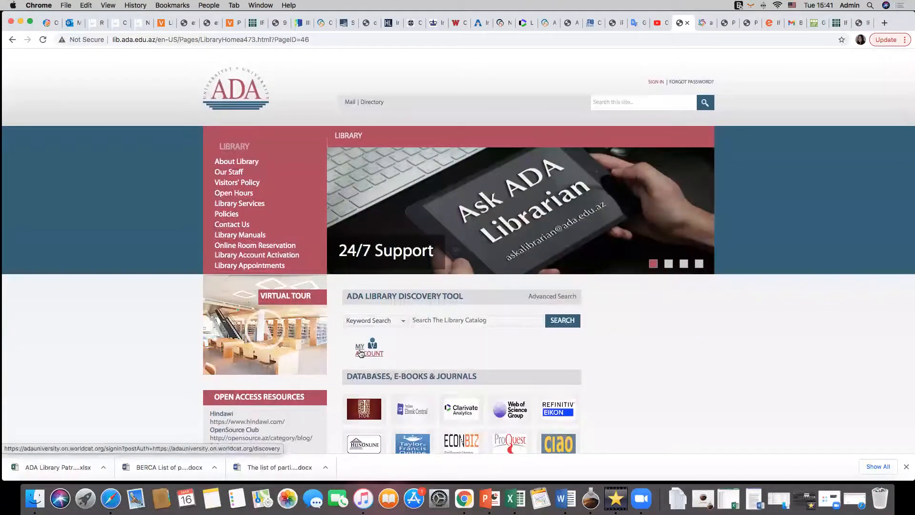
# Use MY ACCOUNT under the Discovery Tool search box to sign in to WorldCat Discovery
pyautogui.click(368, 349)
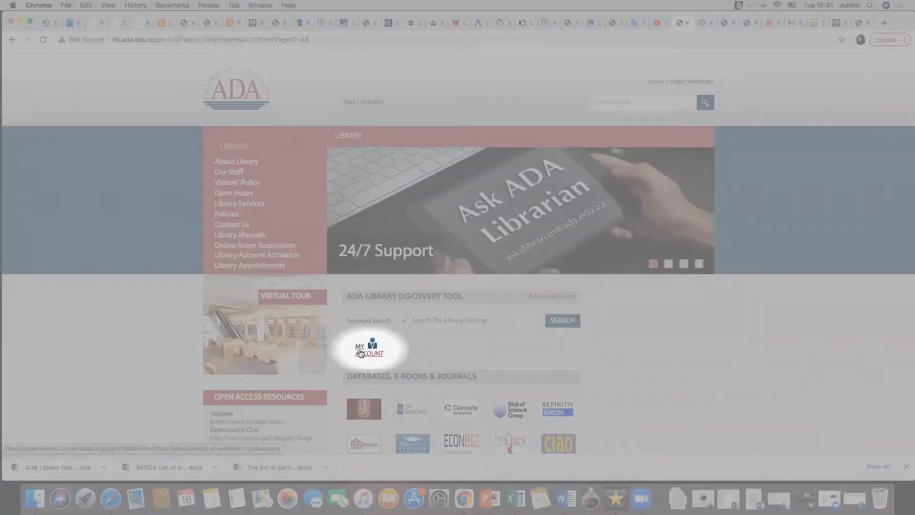
pyautogui.click(368, 348)
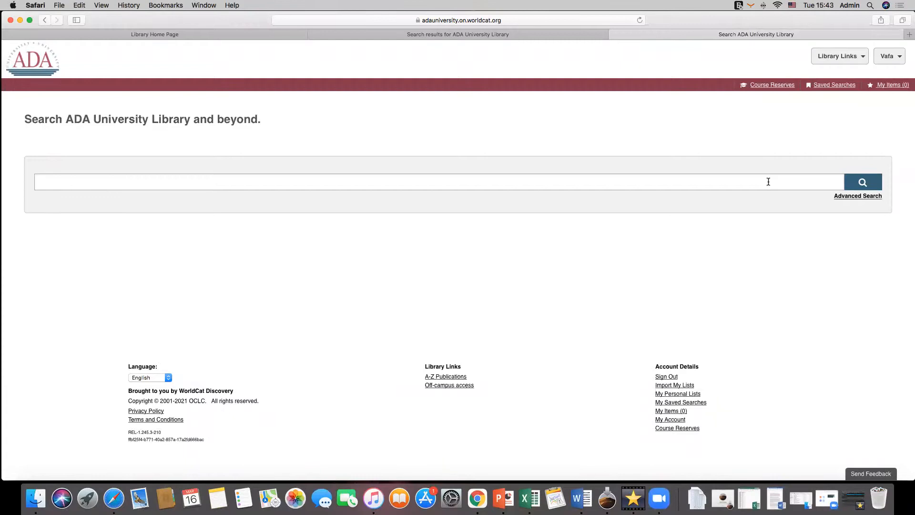
# Search for 'artificial intelligence' and scroll through the Artificial intelligence with Python details
pyautogui.write('artificial intelli')
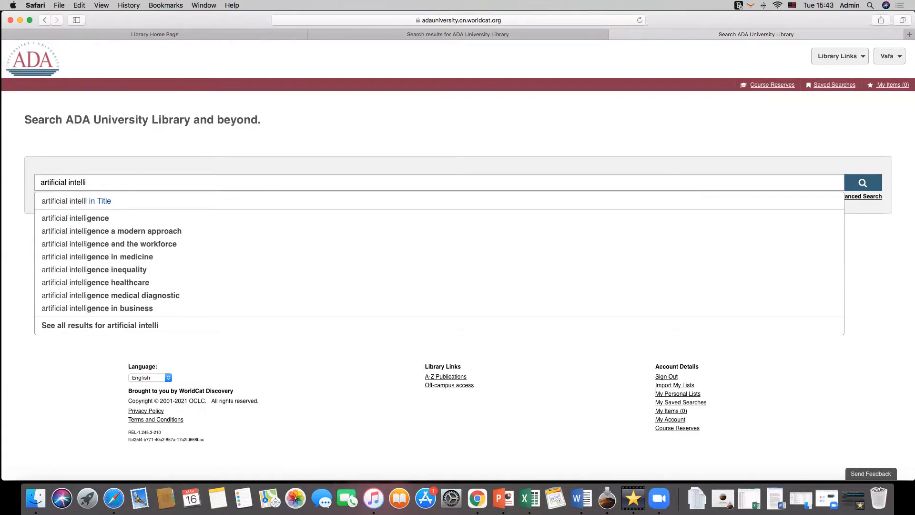
pyautogui.write('gence')
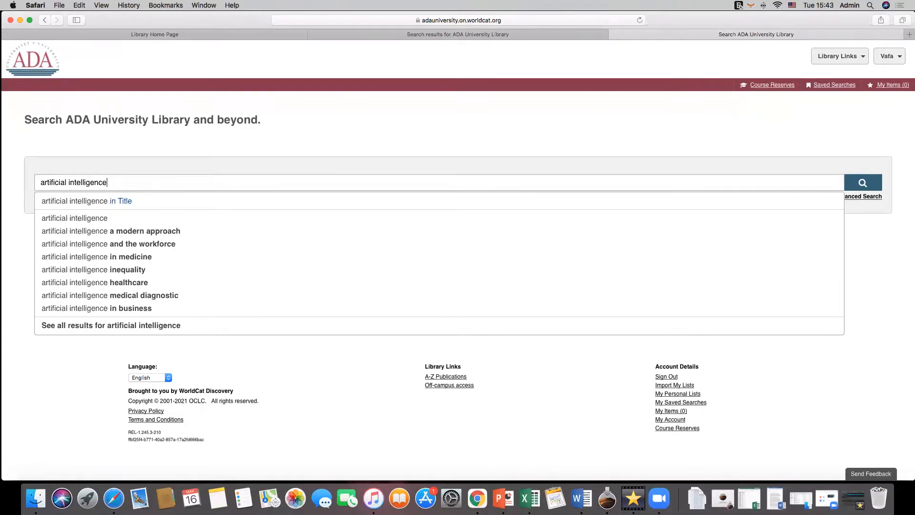
pyautogui.click(862, 182)
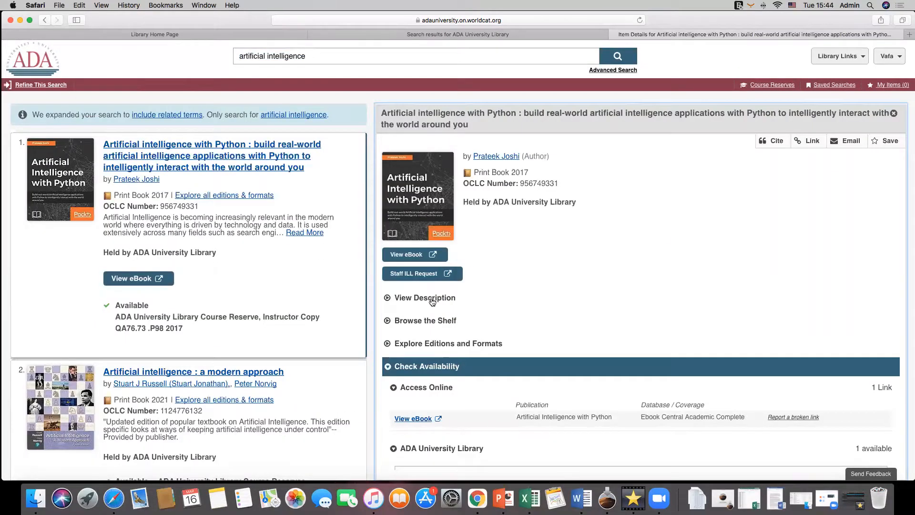
pyautogui.scroll(-3)
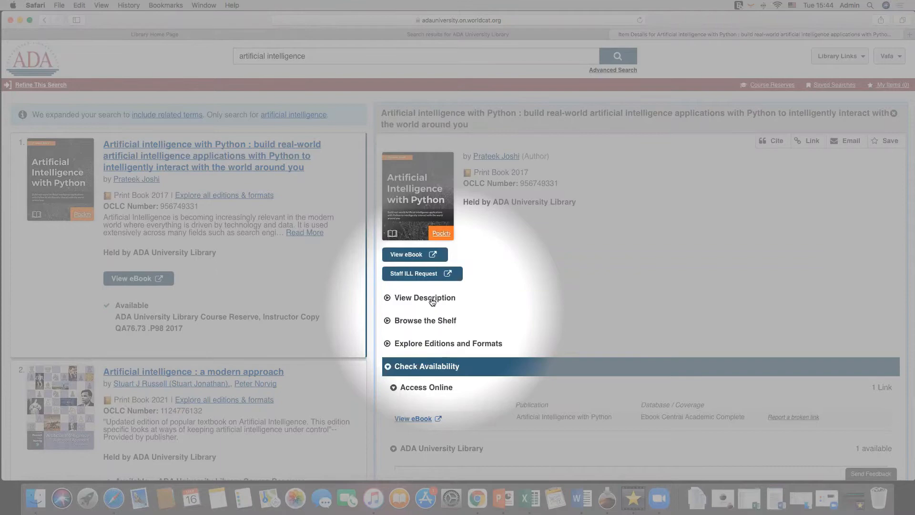
pyautogui.scroll(-3)
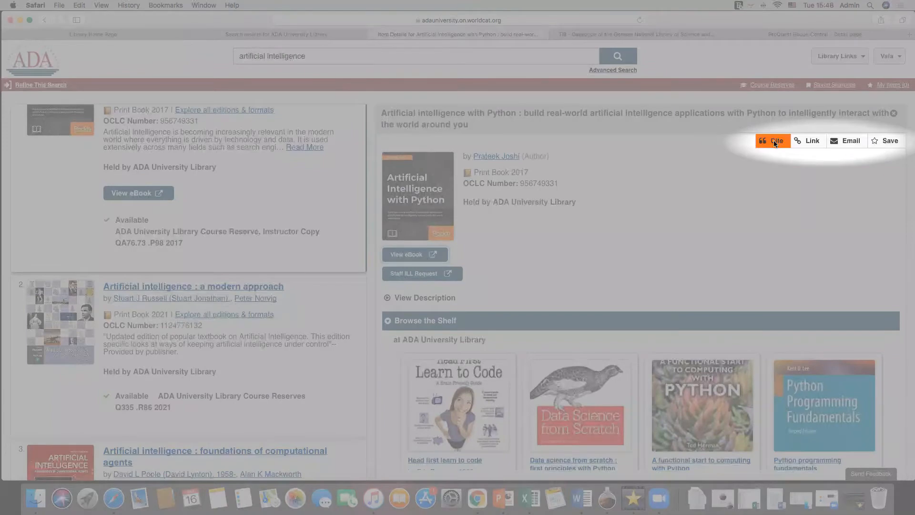
pyautogui.moveTo(812, 141)
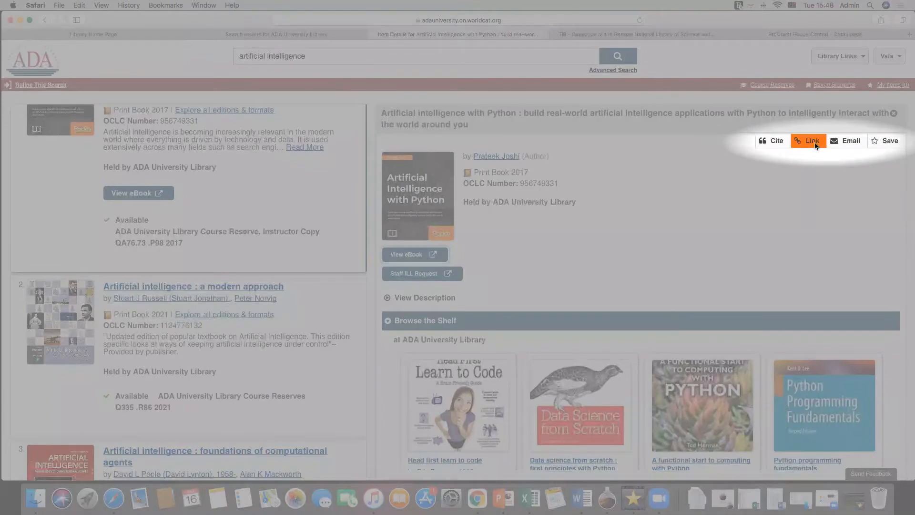
pyautogui.moveTo(847, 140)
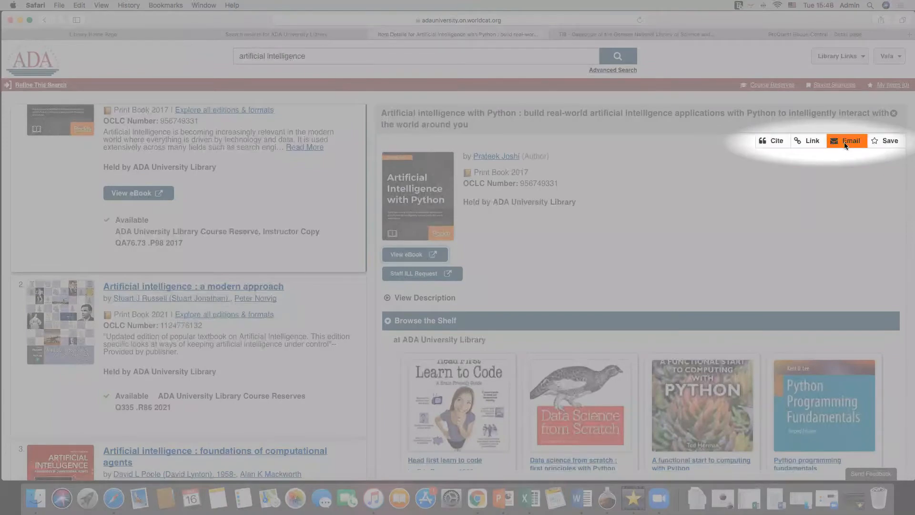
pyautogui.moveTo(887, 140)
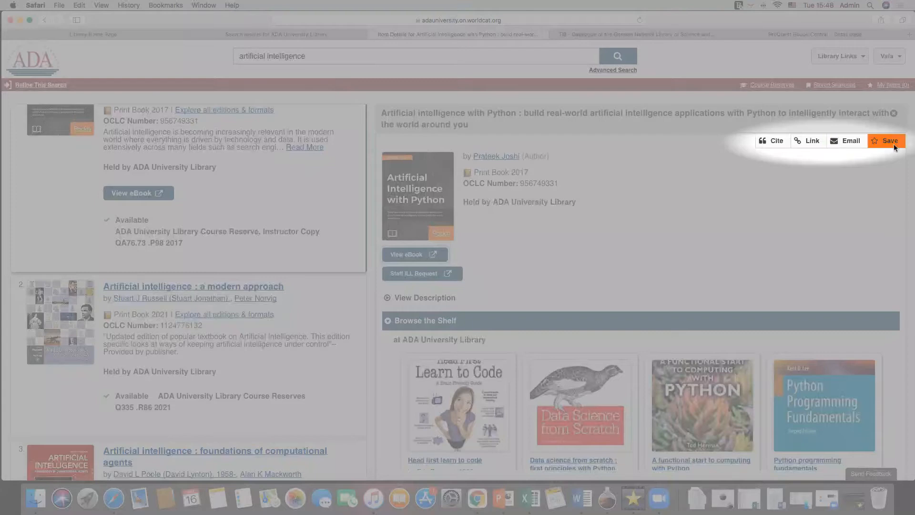
pyautogui.moveTo(890, 159)
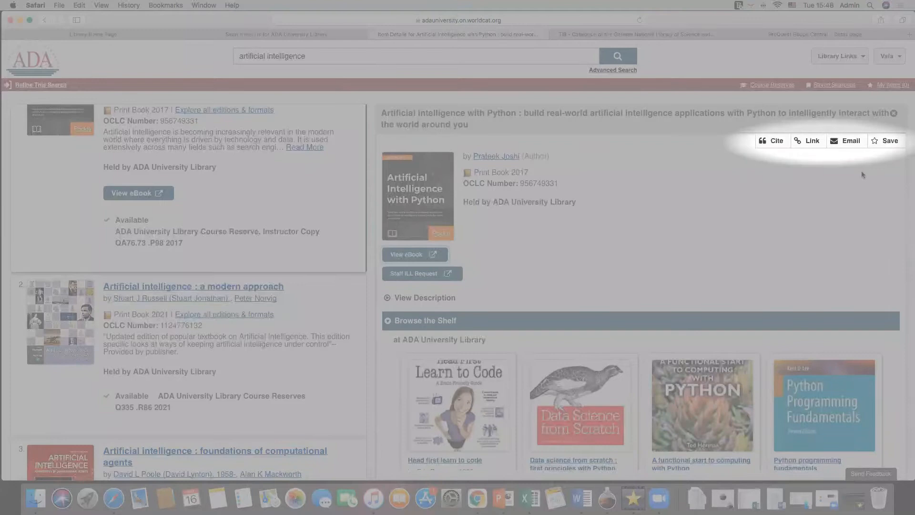
pyautogui.moveTo(831, 158)
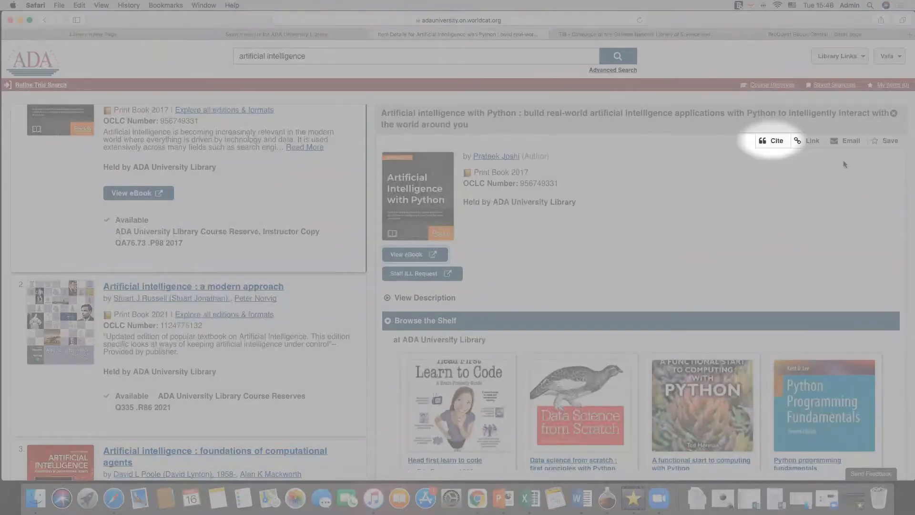
# Generate an APA 7th ed. citation for Artificial intelligence with Python, then close it
pyautogui.click(772, 140)
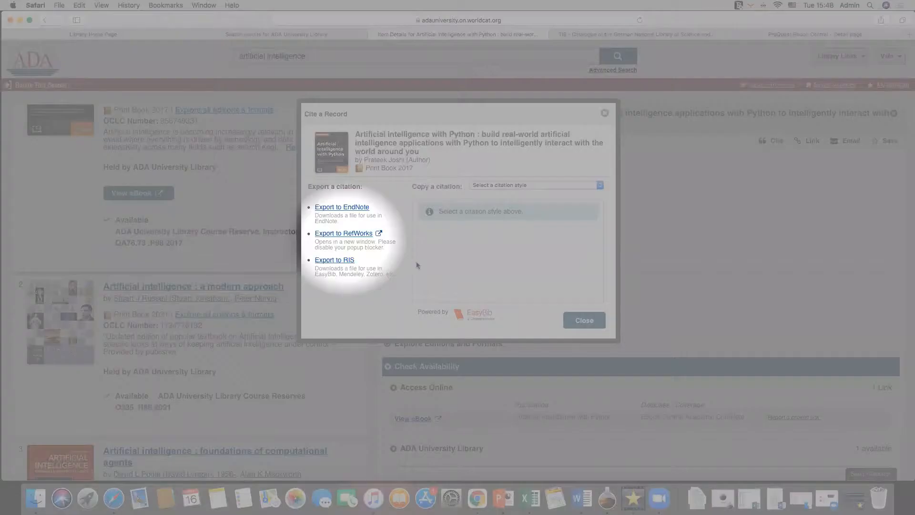
pyautogui.moveTo(555, 219)
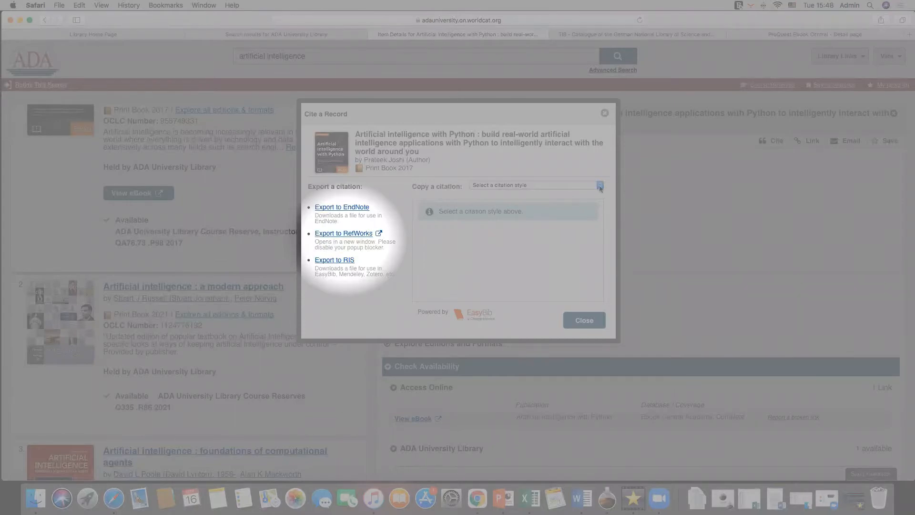
pyautogui.click(598, 186)
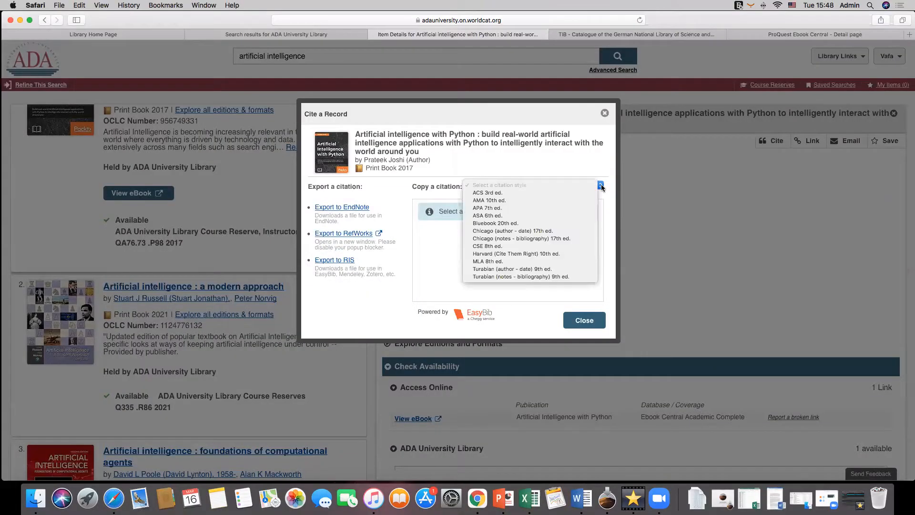
pyautogui.click(486, 207)
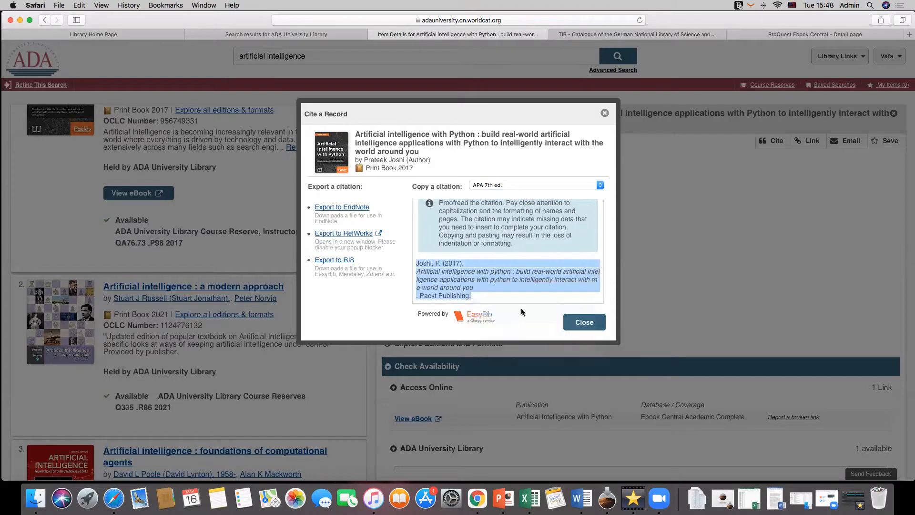
pyautogui.click(807, 139)
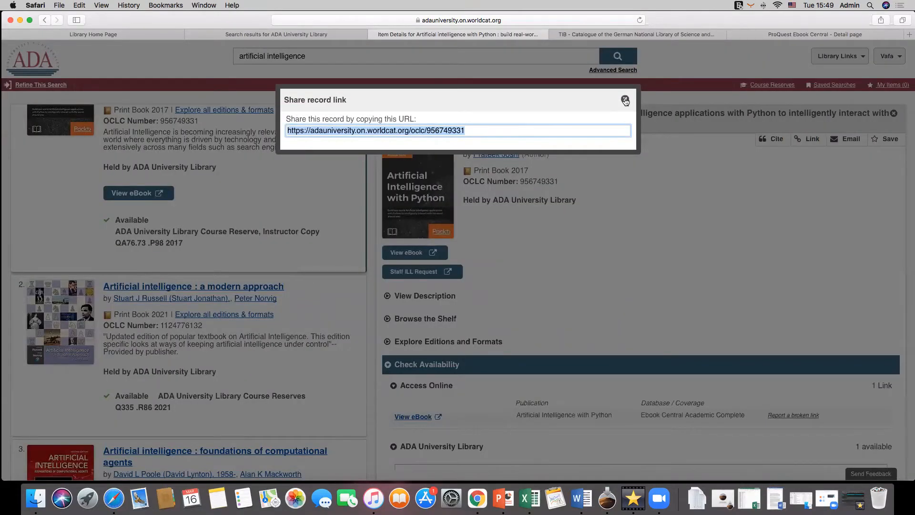
# Save the Python book and 'Artificial intelligence: a modern approach', returning to the results
pyautogui.click(845, 139)
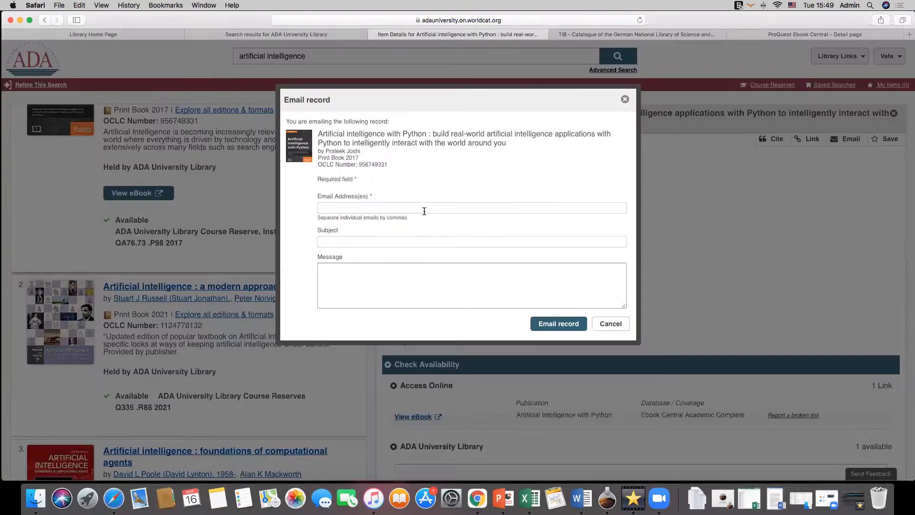
pyautogui.click(610, 323)
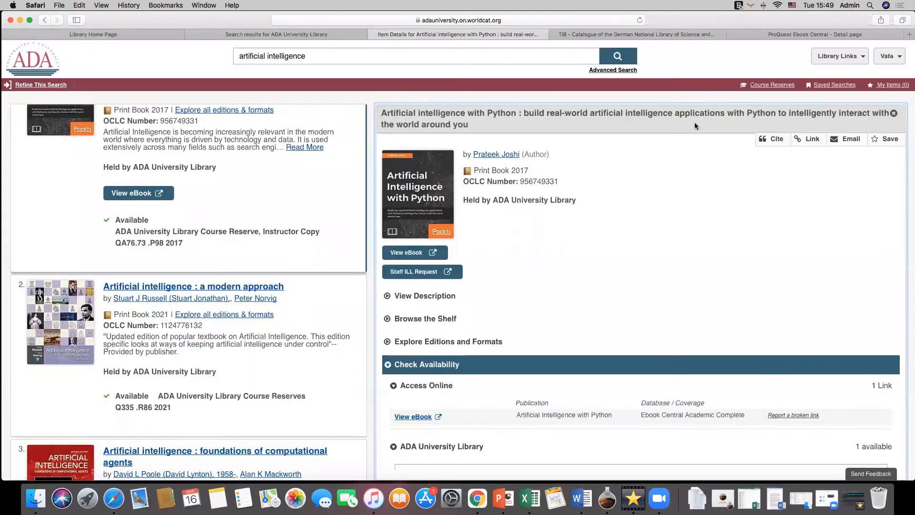
pyautogui.click(886, 139)
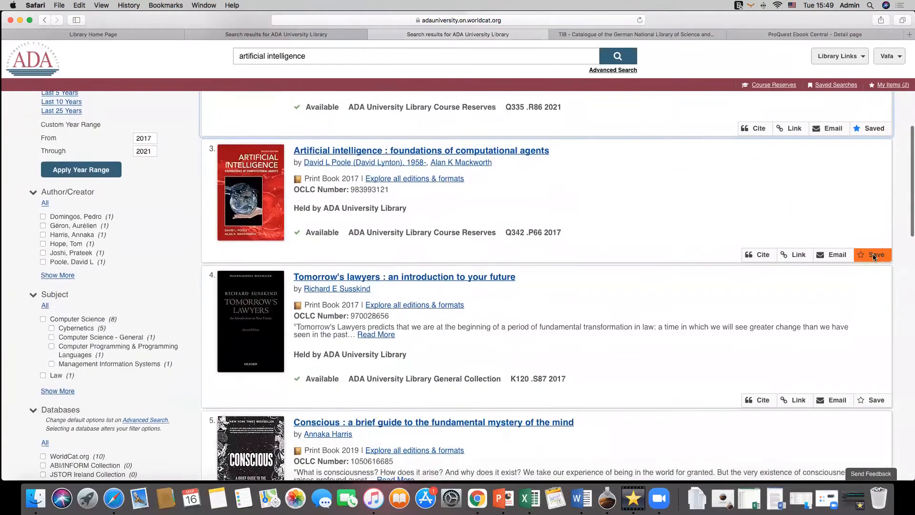
# Save 'foundations of computational agents' and select all three books in My Items
pyautogui.click(871, 255)
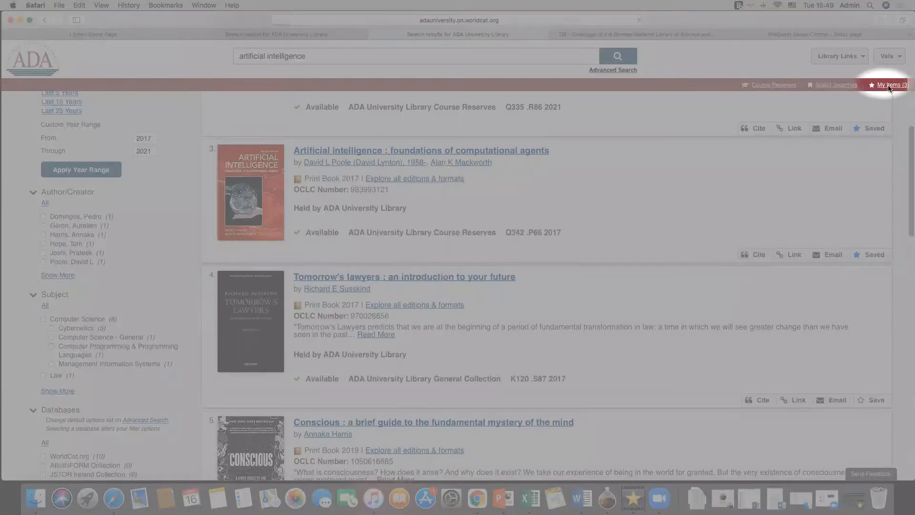
pyautogui.click(889, 85)
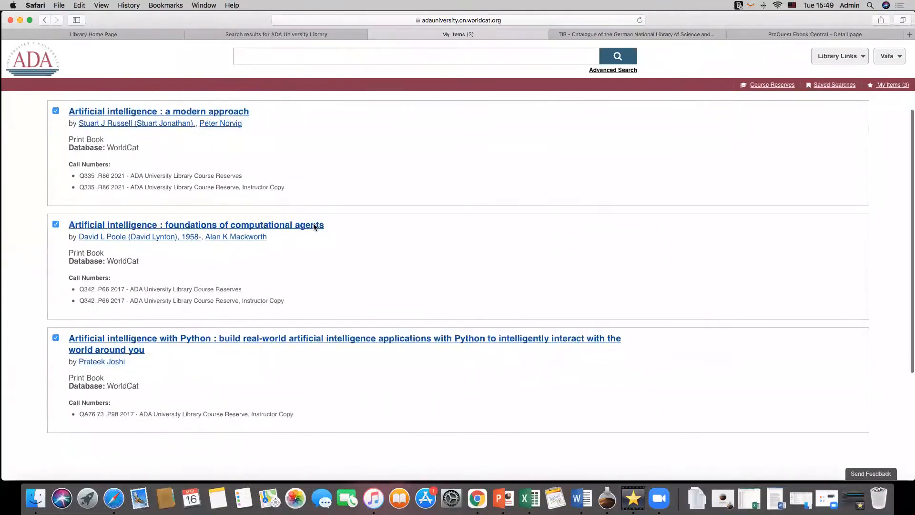
pyautogui.scroll(-3)
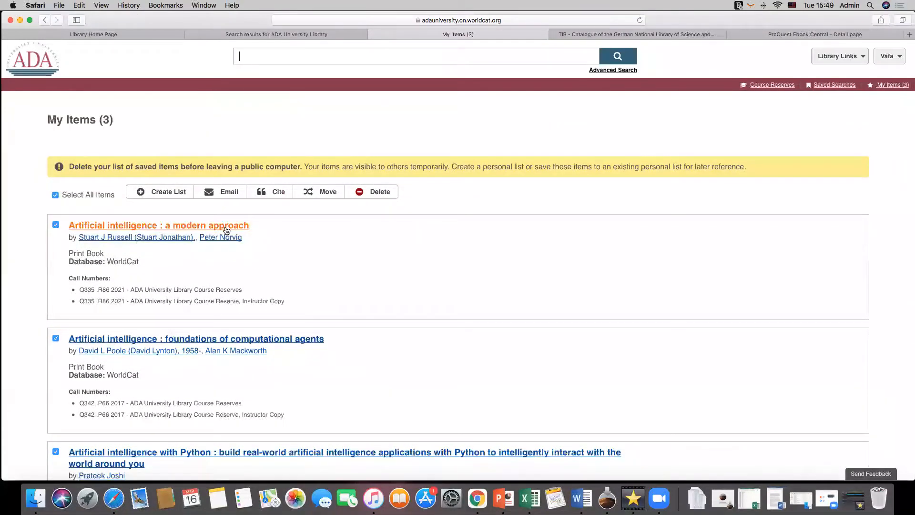
pyautogui.click(228, 191)
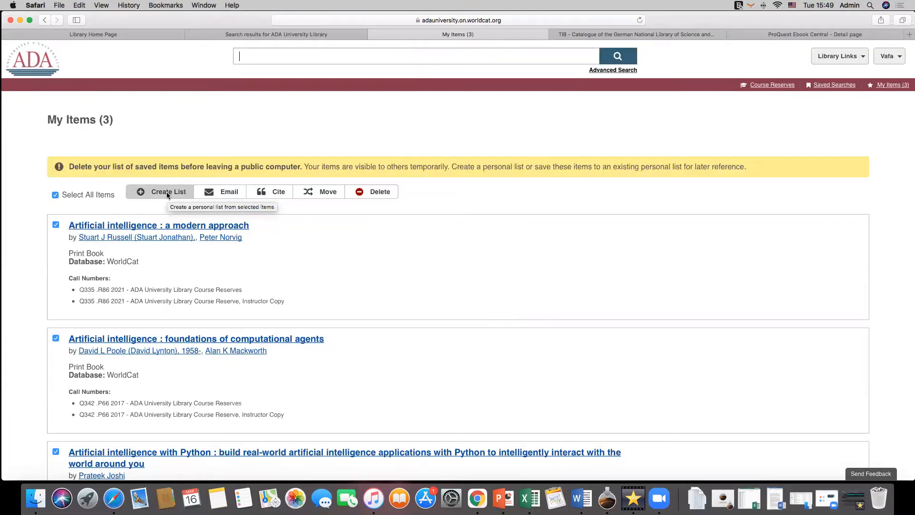
# Create the shared personal list 'Artificial intelligence' with the description '3 books'
pyautogui.click(166, 192)
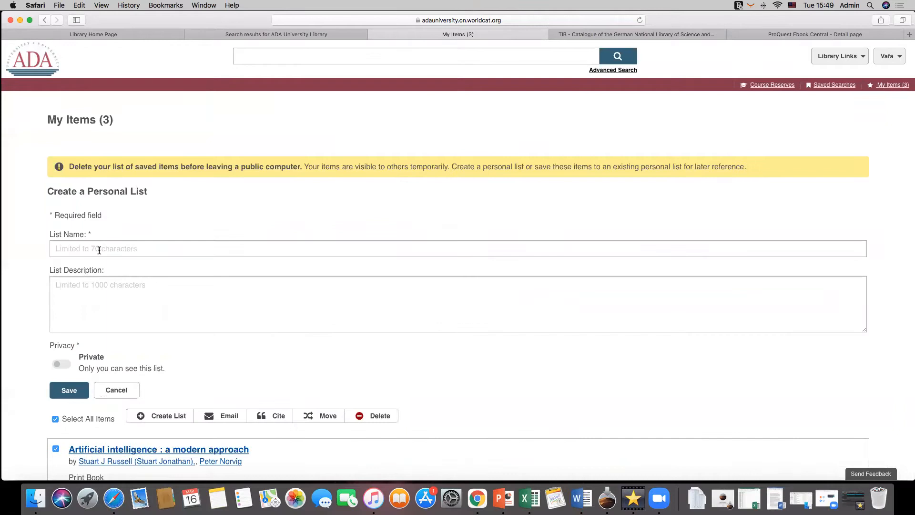
pyautogui.write('S')
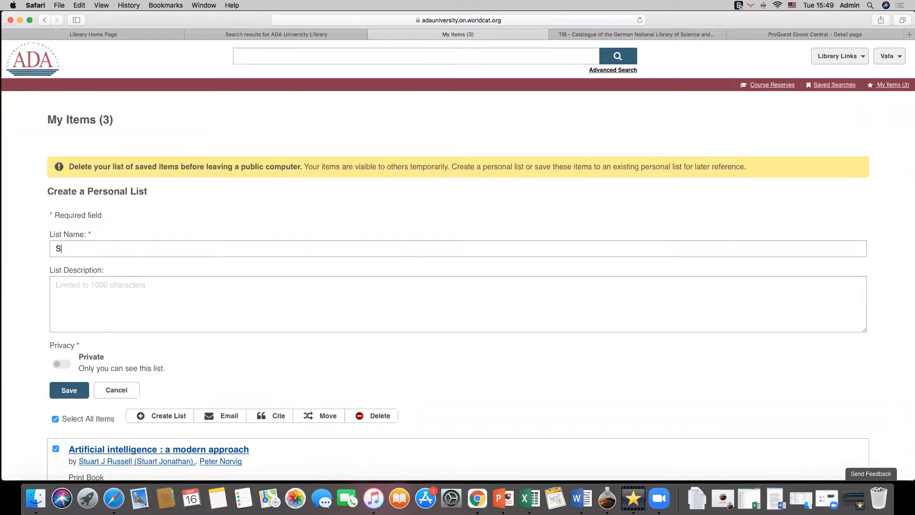
pyautogui.write('Artificial i')
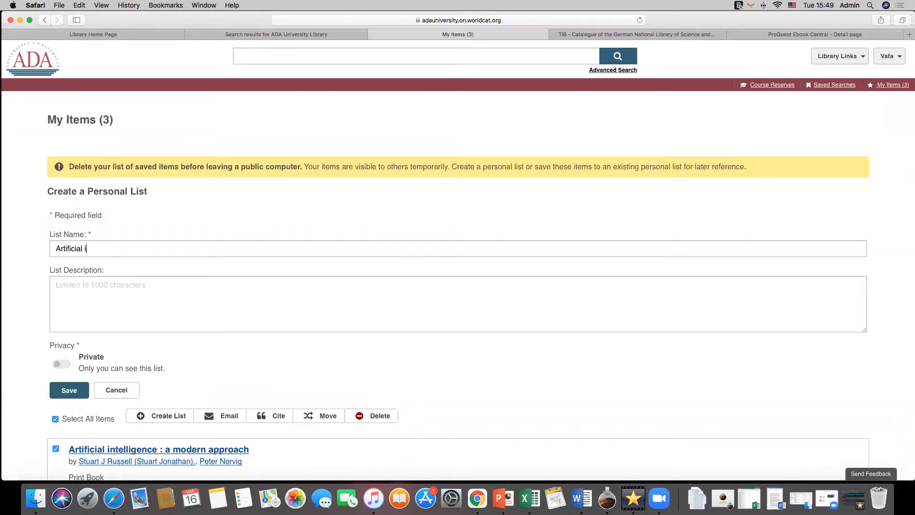
pyautogui.write('ntelligence')
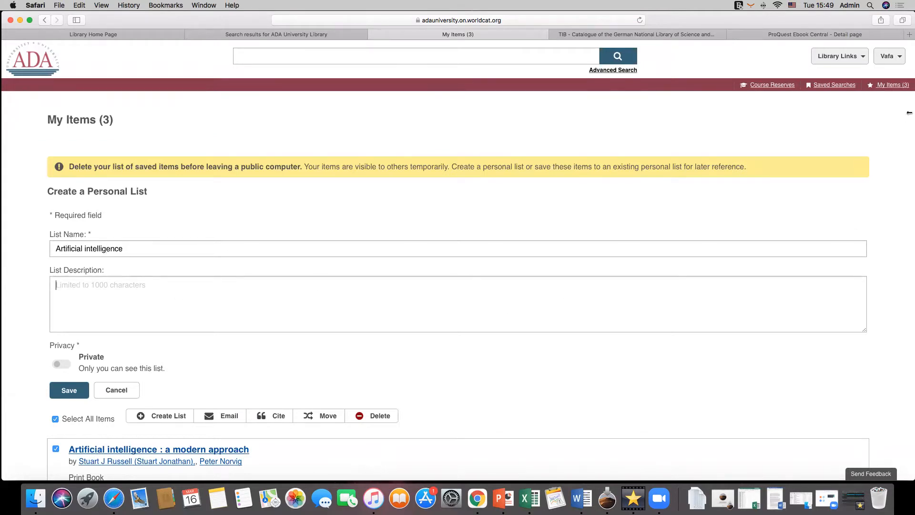
pyautogui.write('3 books')
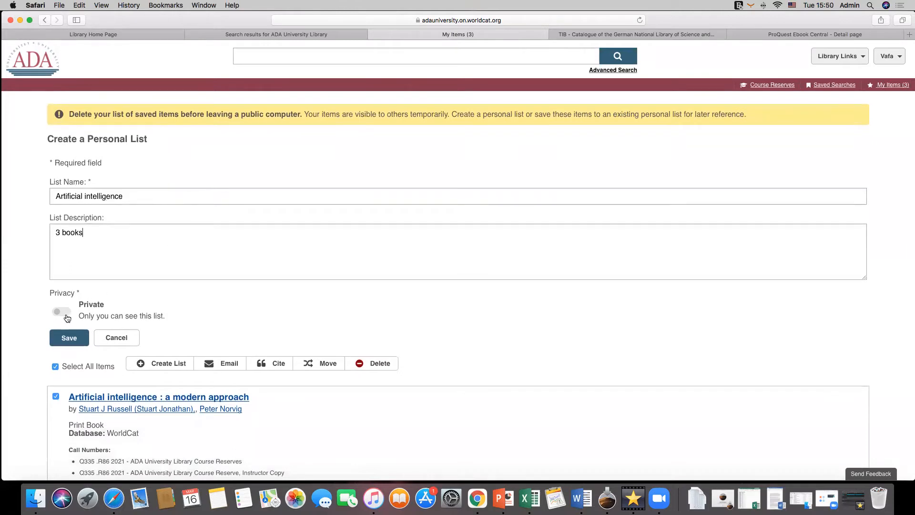
pyautogui.click(60, 312)
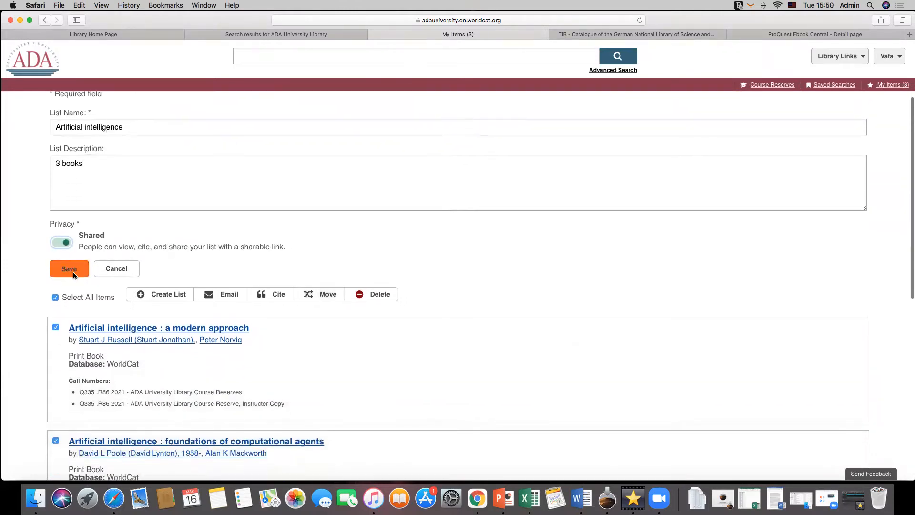
pyautogui.click(69, 268)
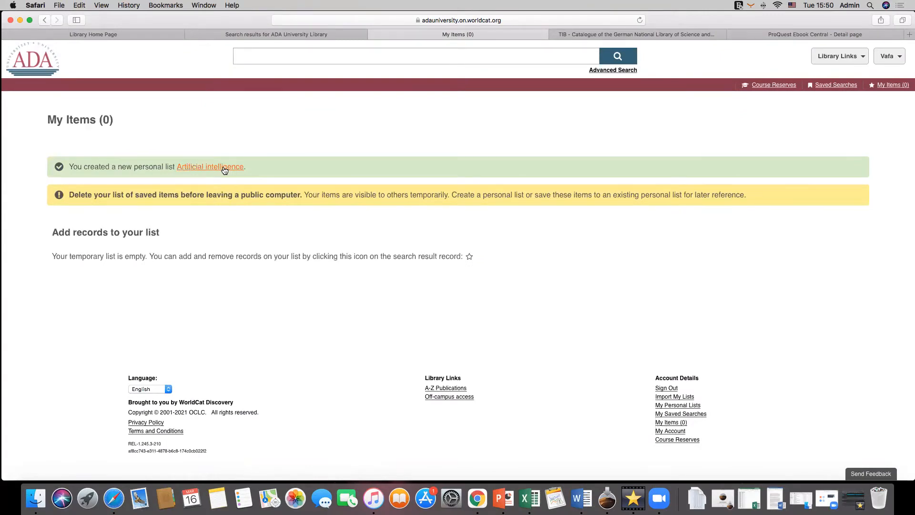
pyautogui.click(210, 167)
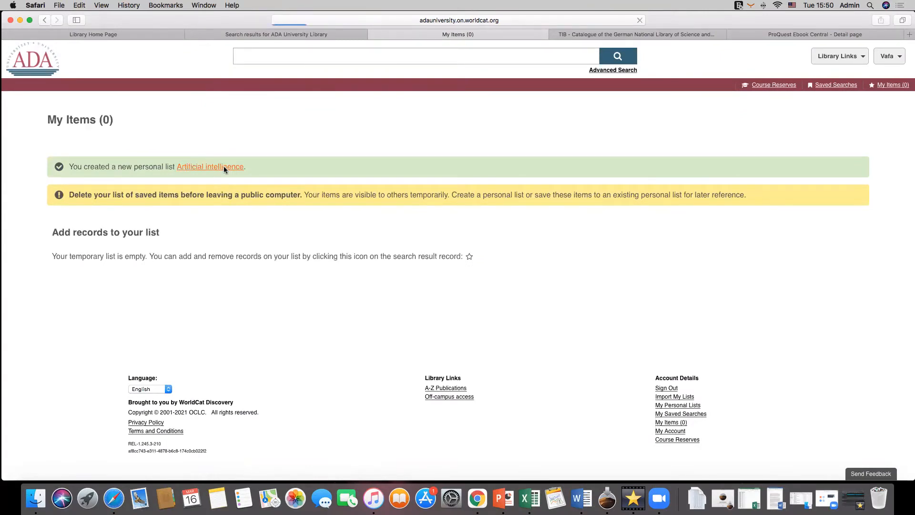
# Add the note 'Needed for course' to A modern approach in the Artificial intelligence list
pyautogui.click(209, 166)
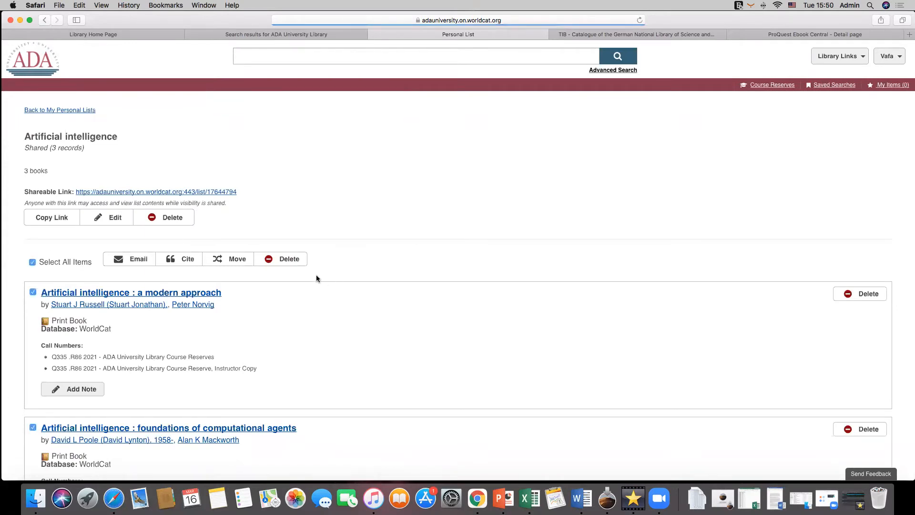
pyautogui.click(415, 55)
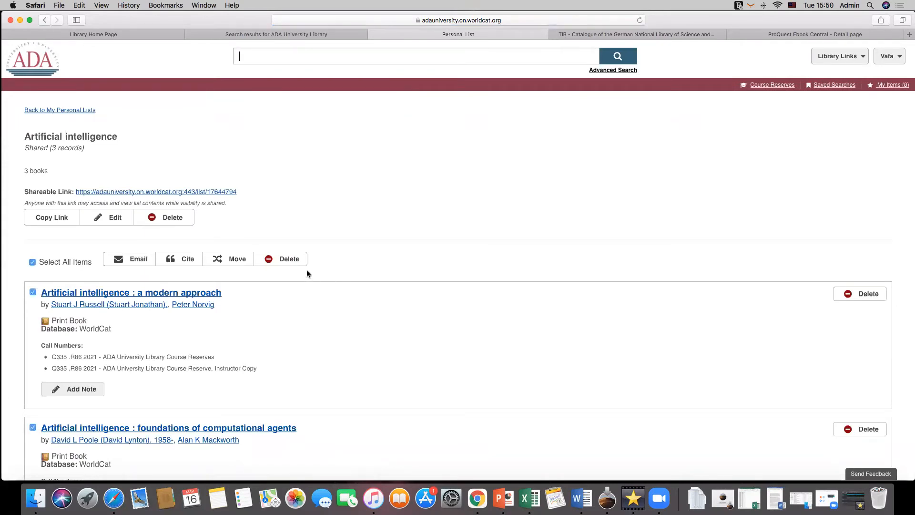
pyautogui.scroll(-3)
pyautogui.write('Needed for course')
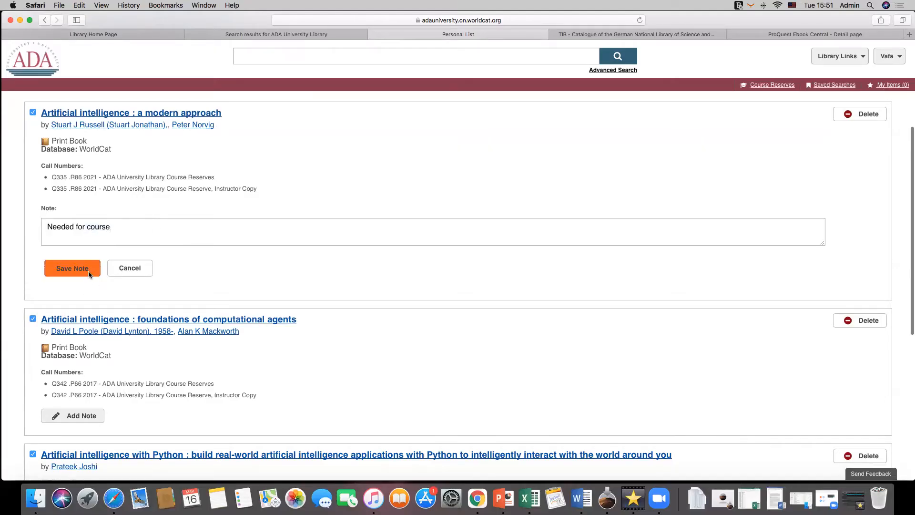
pyautogui.click(72, 267)
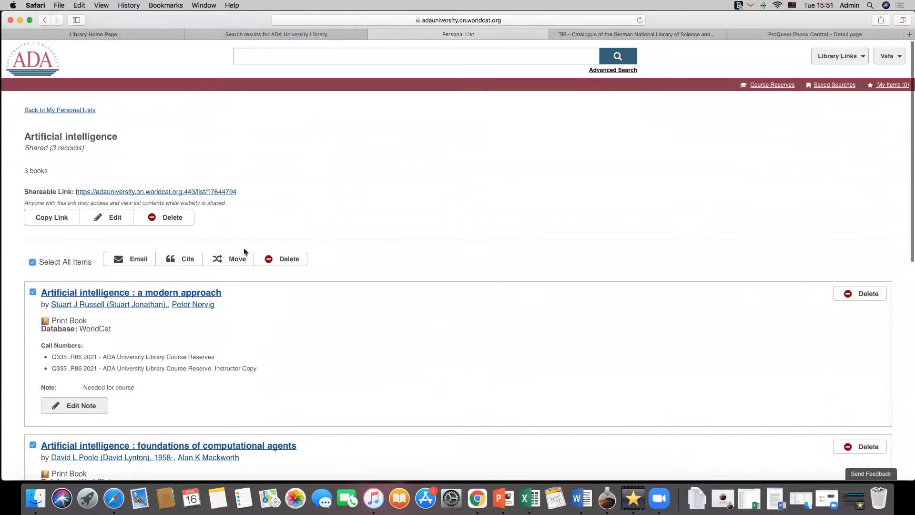
pyautogui.click(171, 217)
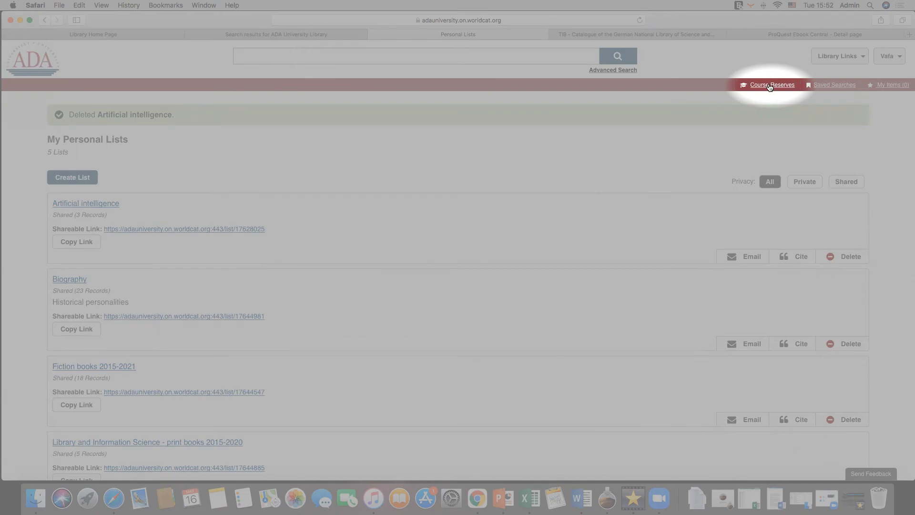
# Open Course Reserves and scroll through the three courses, including AI 6700 Artificial intelligence
pyautogui.click(771, 85)
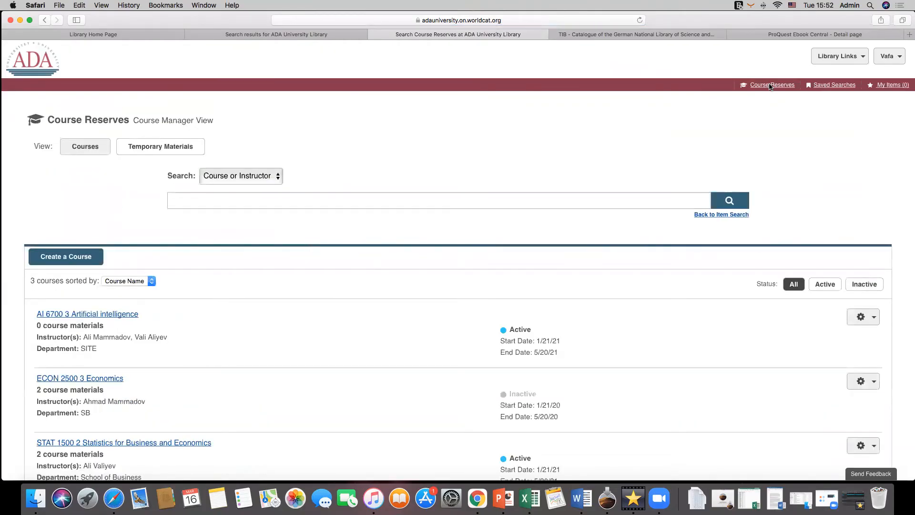
pyautogui.moveTo(610, 249)
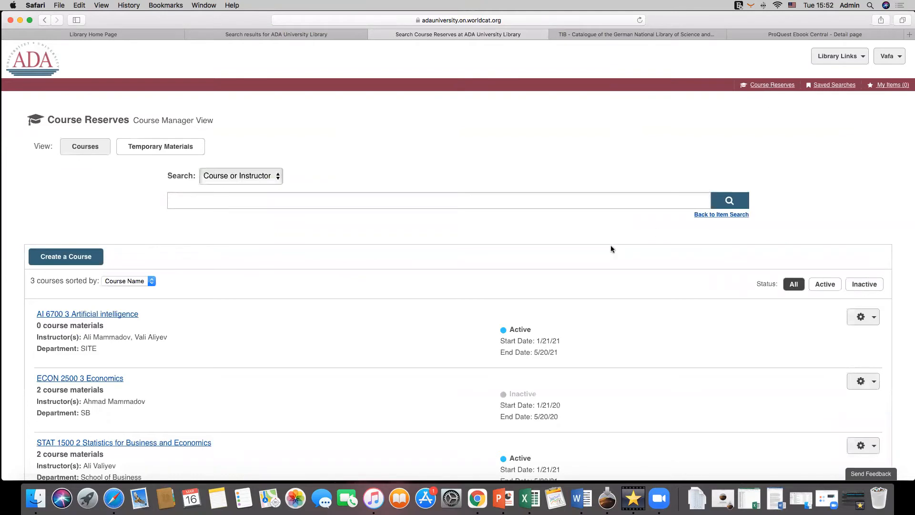
pyautogui.moveTo(566, 252)
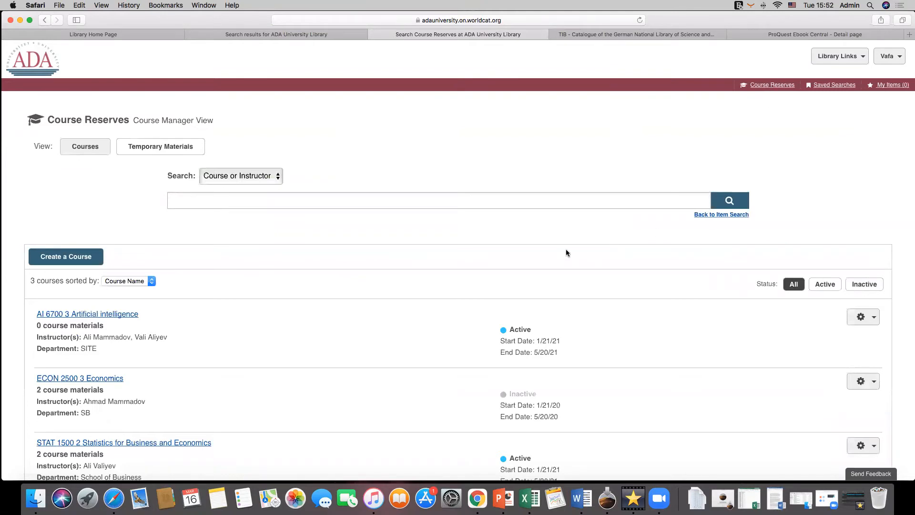
pyautogui.scroll(-3)
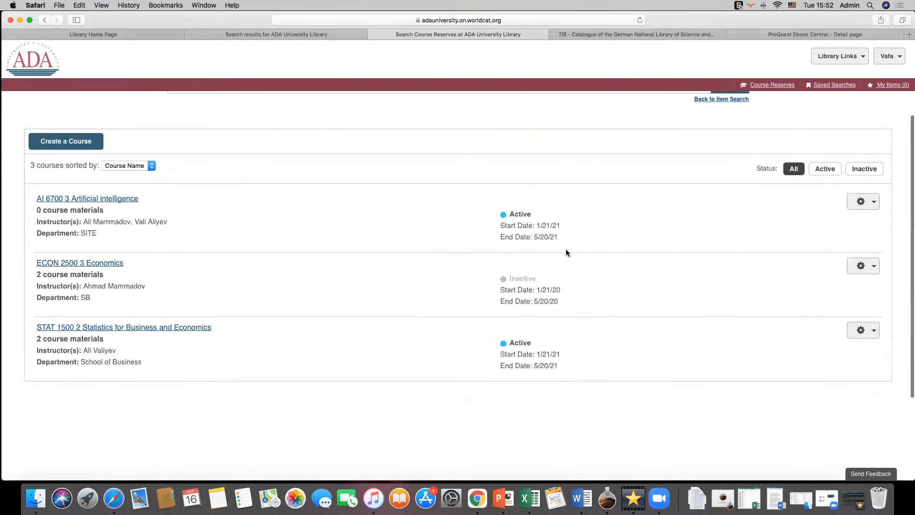
pyautogui.scroll(-3)
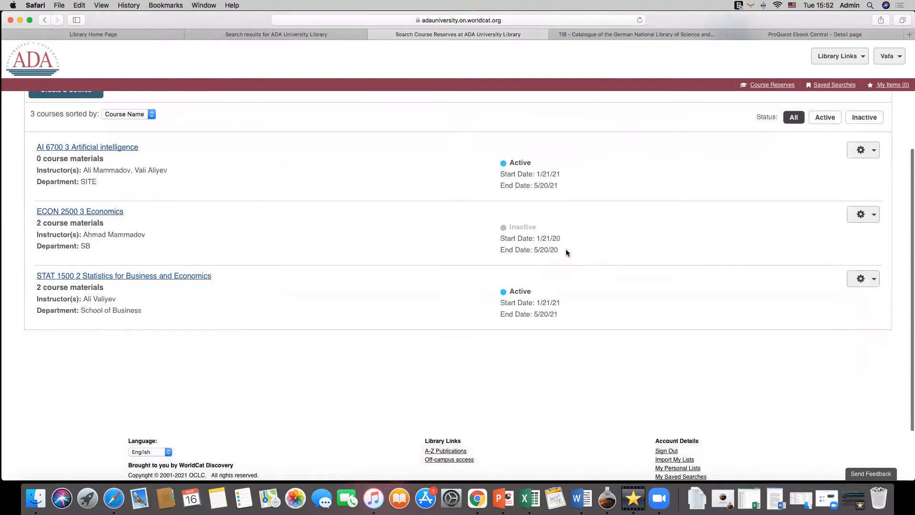
pyautogui.scroll(3)
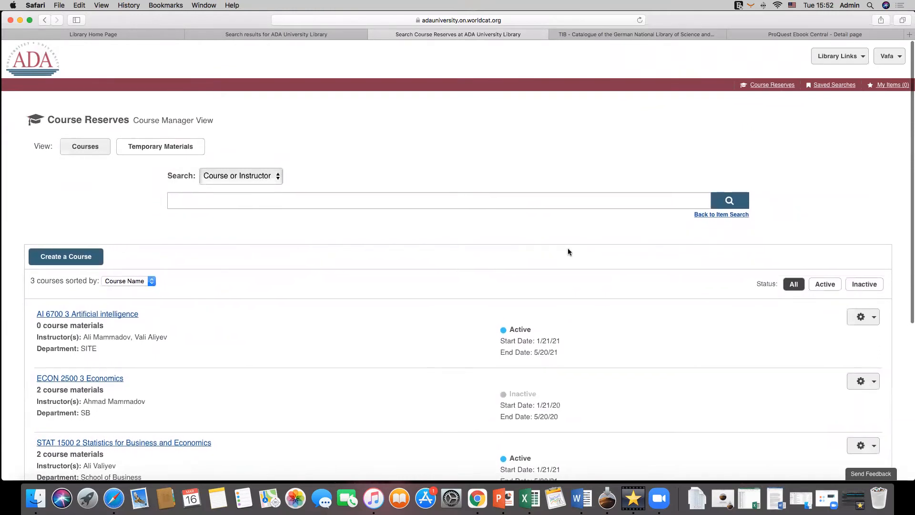
pyautogui.moveTo(566, 252)
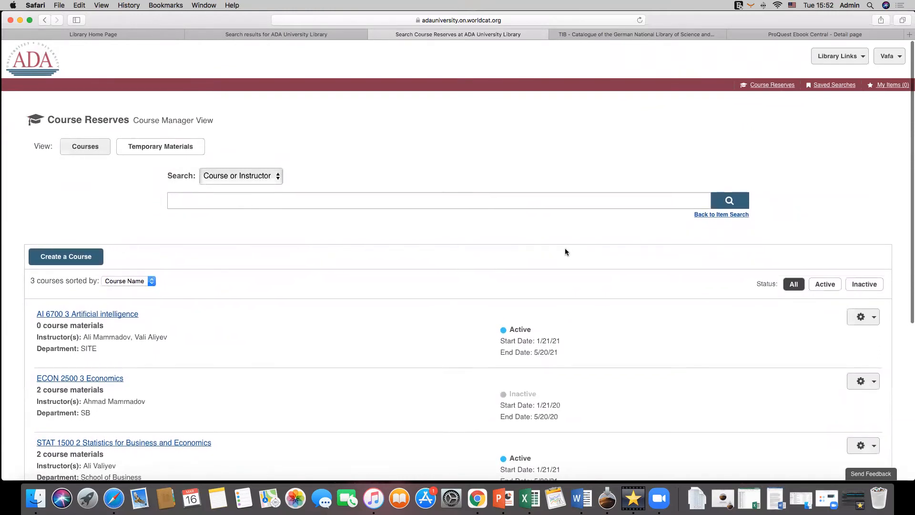
pyautogui.moveTo(76, 275)
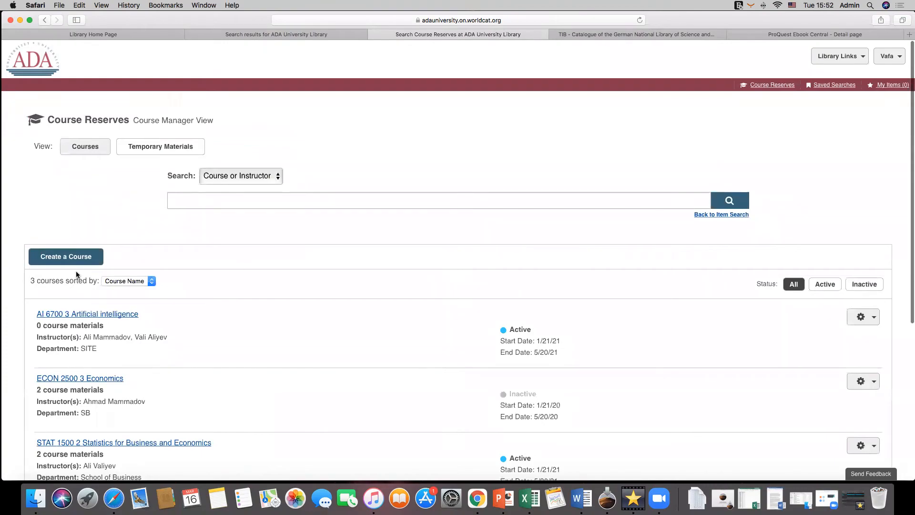
# Create course PUBA 4700 section 1 Ethics and Public Affairs for SPIA, 2021-01-21 to 2021-05-20
pyautogui.click(65, 256)
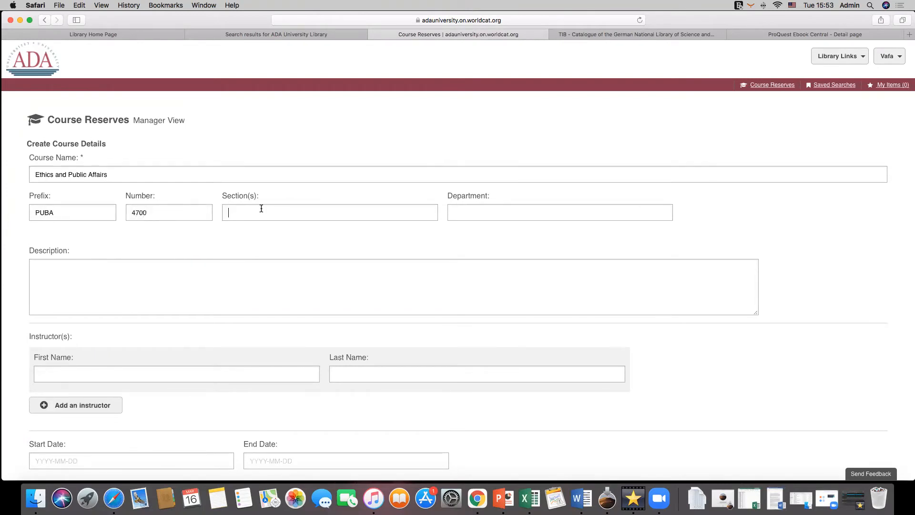
pyautogui.write('SPIA')
pyautogui.click(176, 374)
pyautogui.write('V')
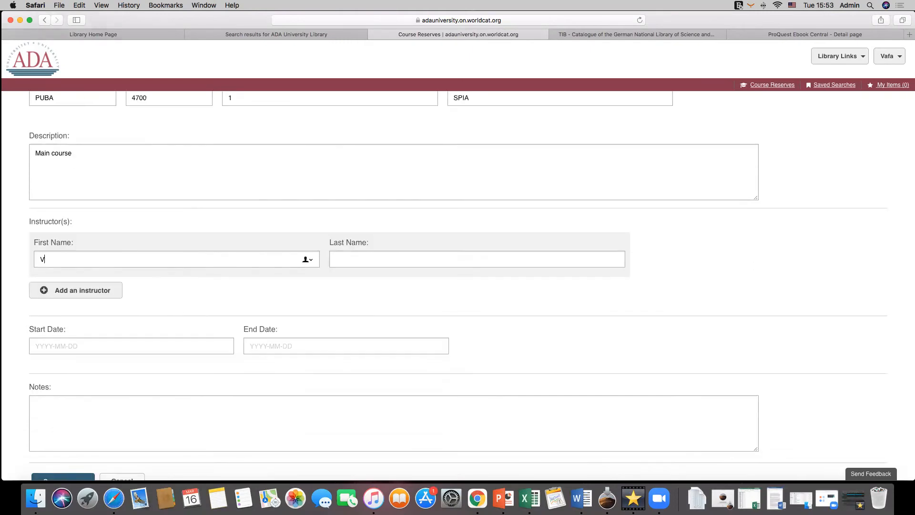
pyautogui.write('2021')
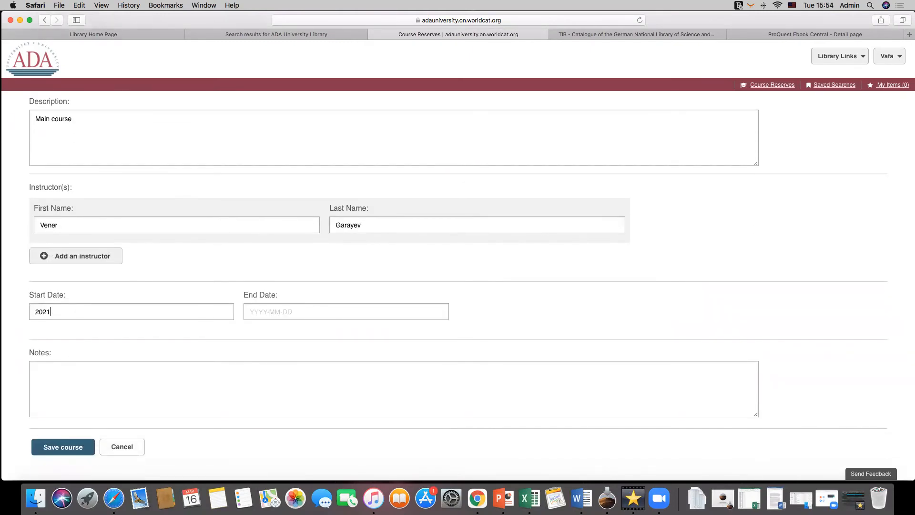
pyautogui.write('2021-05-20')
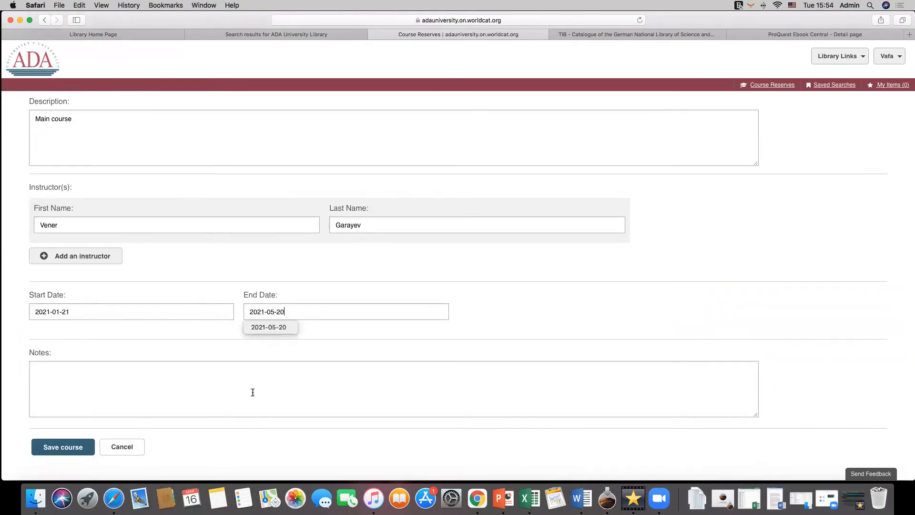
pyautogui.click(62, 446)
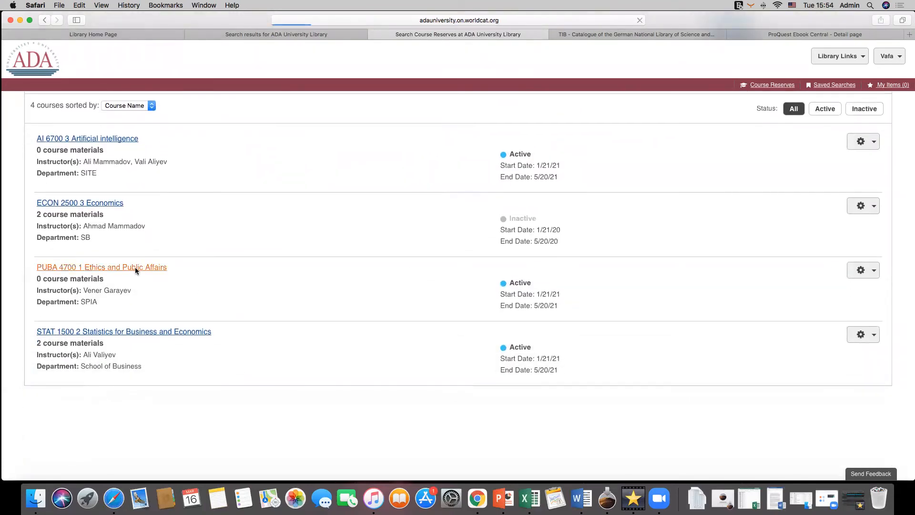
# Search the catalog for 'Ethics' and reserve Introducing public administration for the course
pyautogui.click(101, 267)
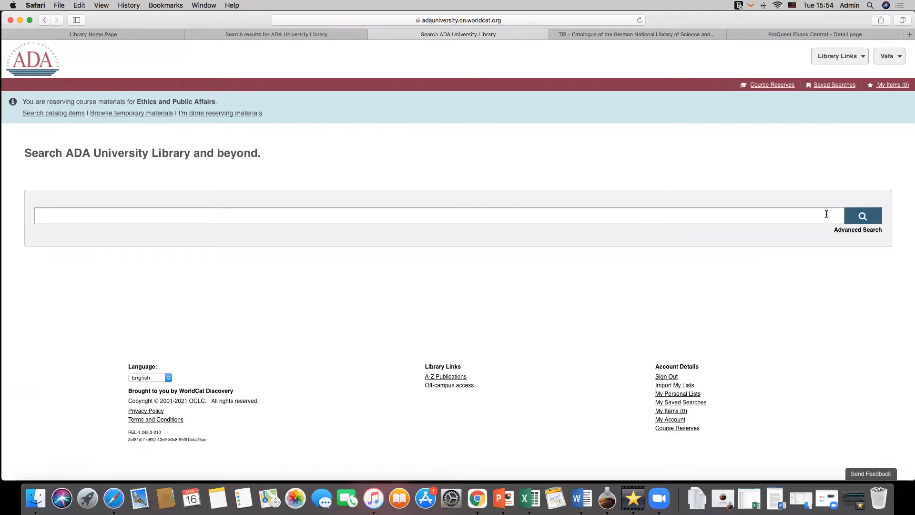
pyautogui.write('Ethics')
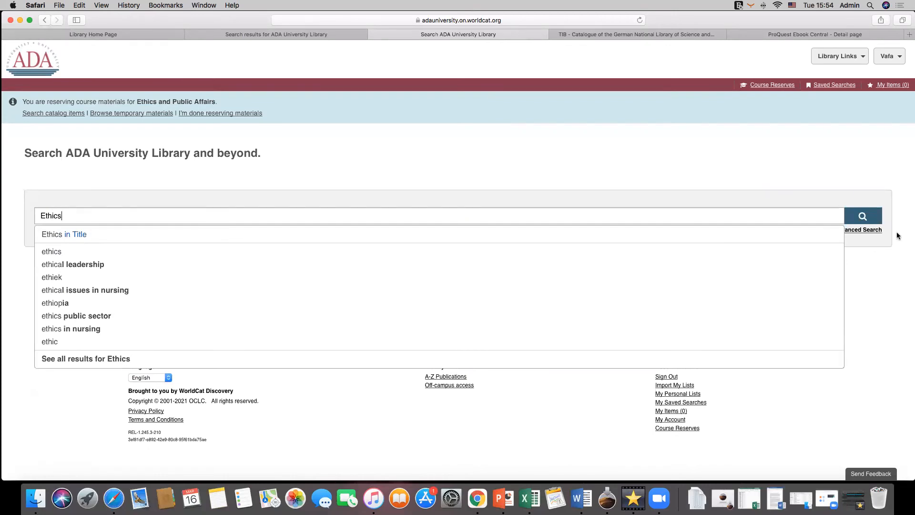
pyautogui.click(862, 216)
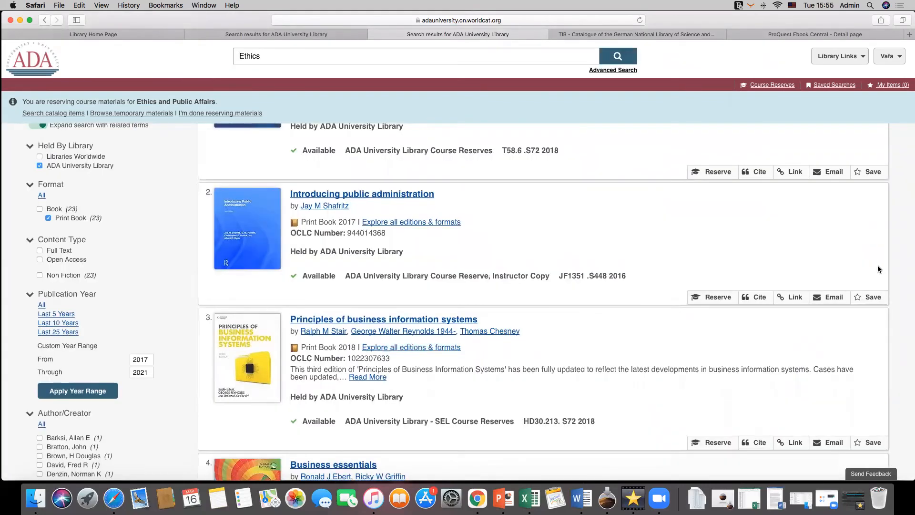
pyautogui.click(712, 297)
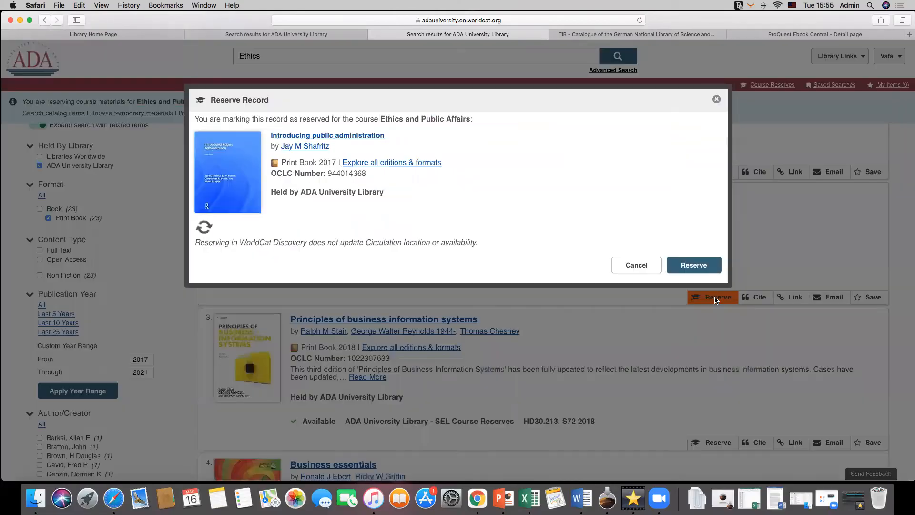
pyautogui.click(694, 264)
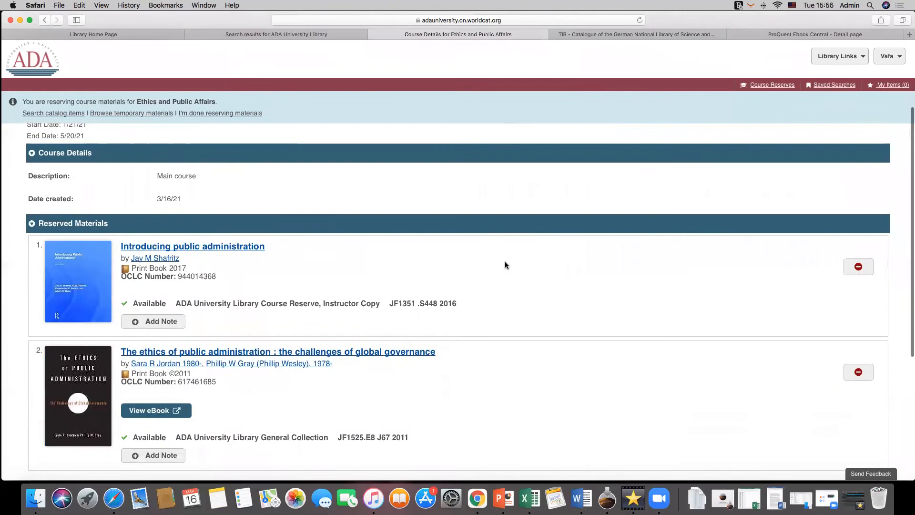
# Add a 'Chapters 5 & 6' note to Introducing public administration and end the reserving session
pyautogui.scroll(-3)
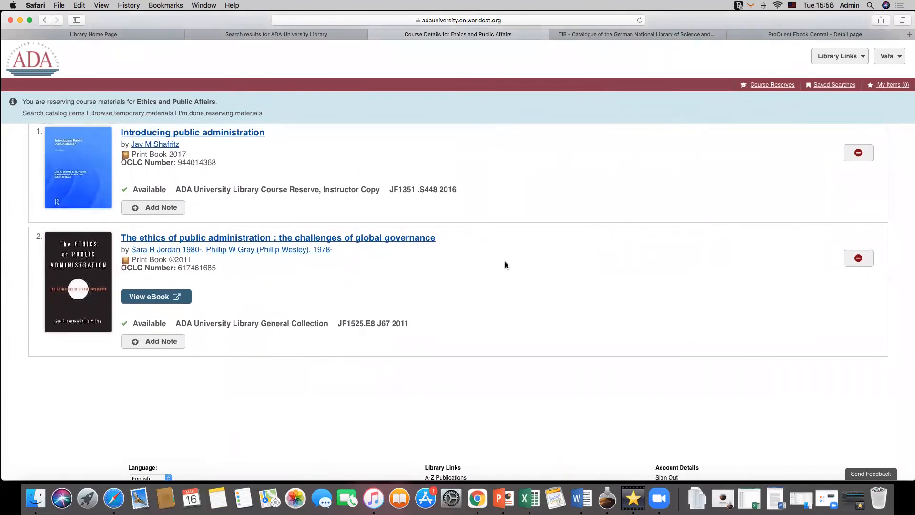
pyautogui.click(153, 207)
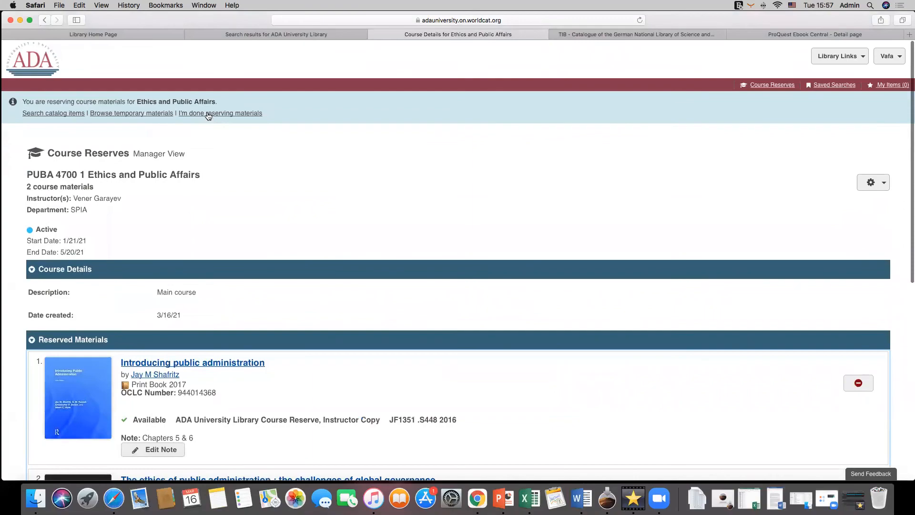
pyautogui.click(220, 112)
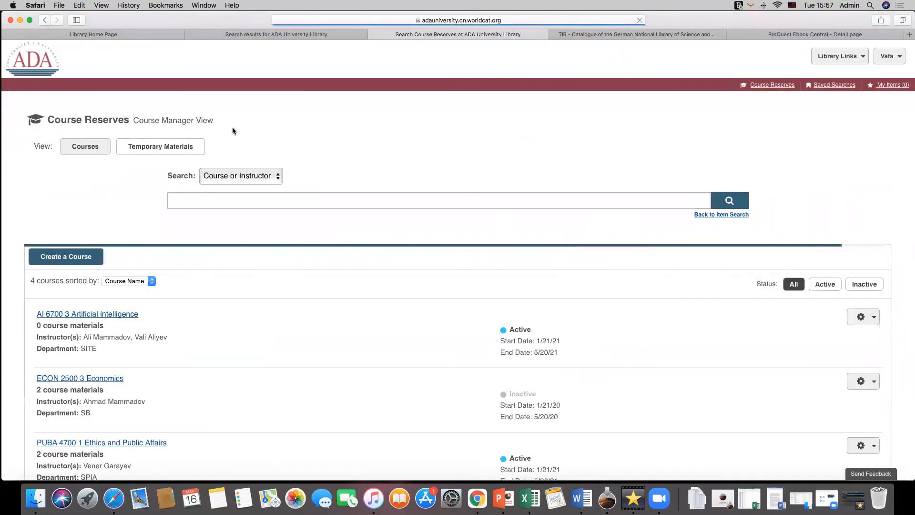
# Open the account dropdown at the top right to reach Sign Out
pyautogui.click(101, 442)
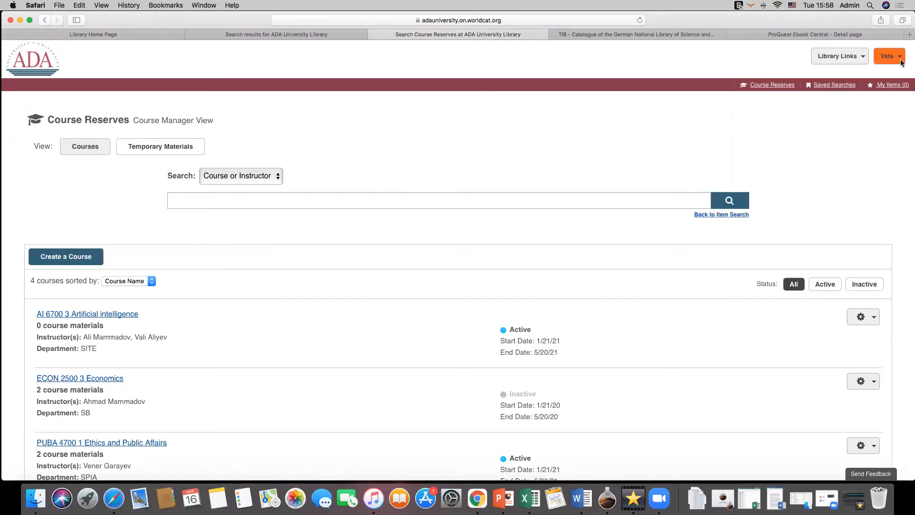
pyautogui.moveTo(888, 56)
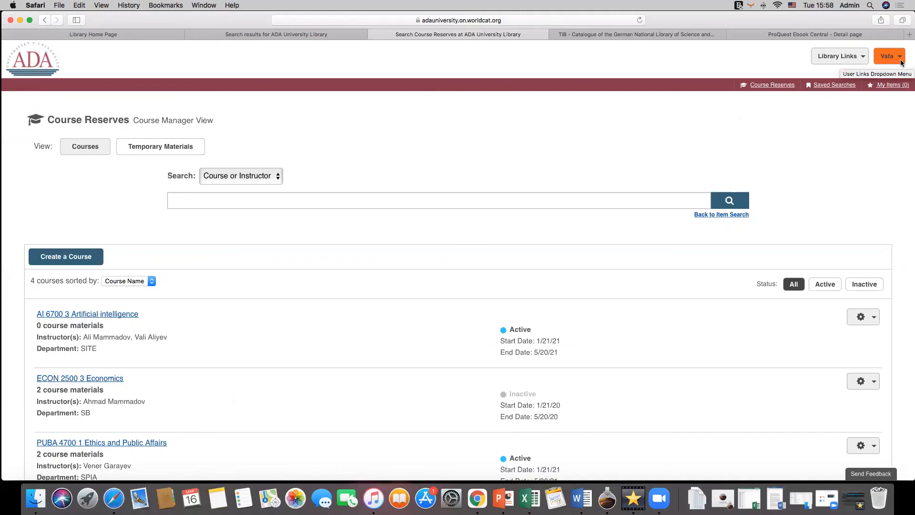
pyautogui.click(886, 56)
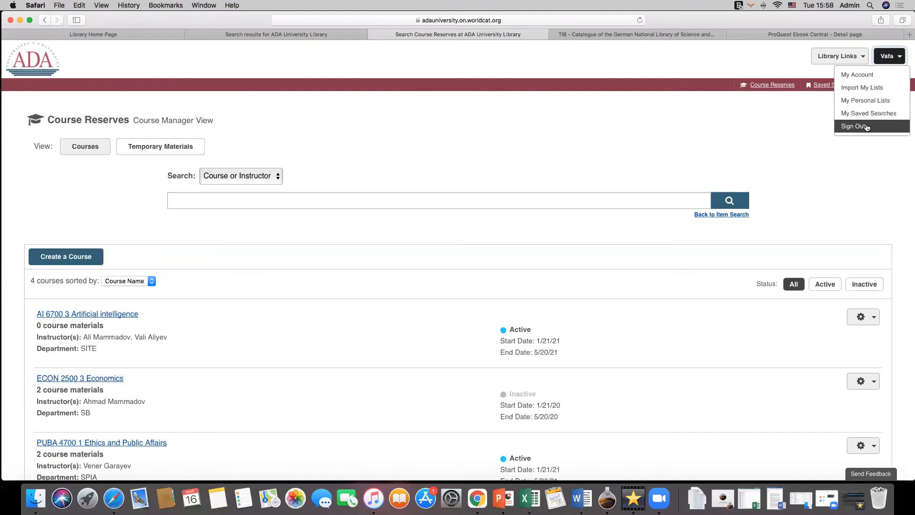